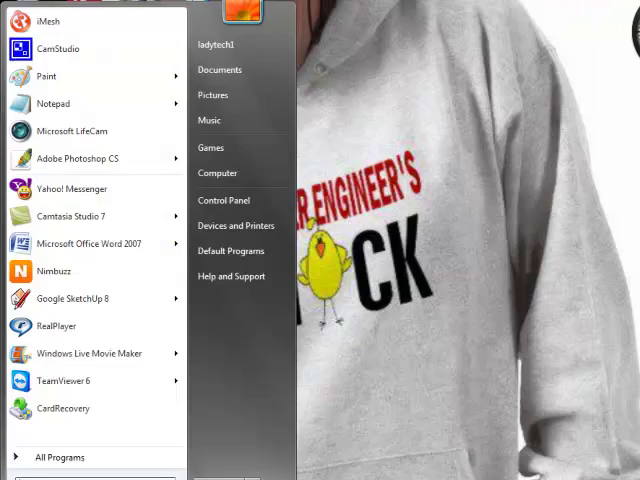
View the Computer drive list and read Local Disk F's size, 198 GB total
click(216, 172)
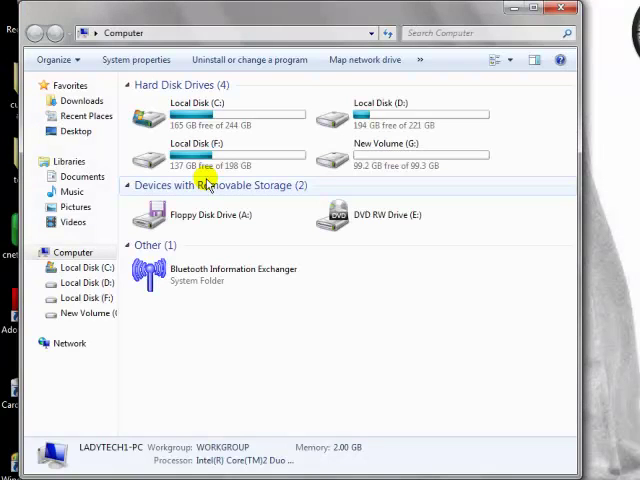
mouse_move(480, 152)
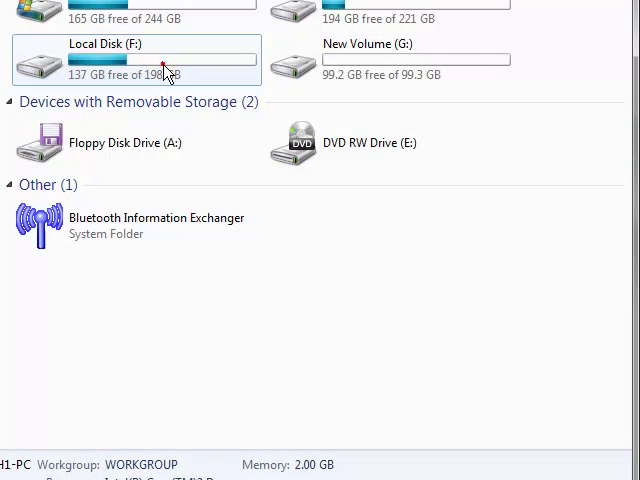
click(136, 60)
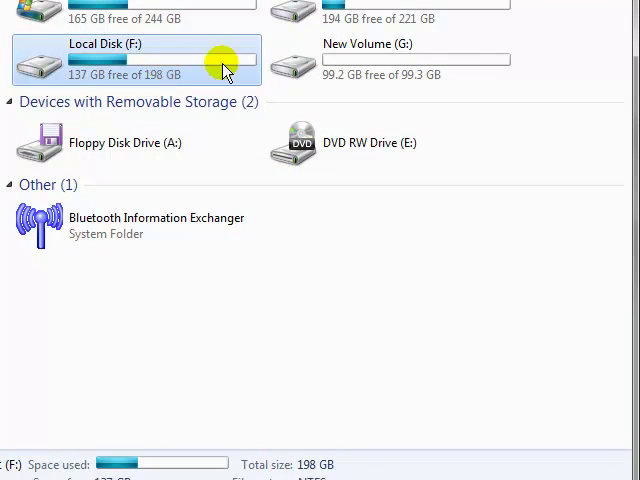
mouse_move(472, 76)
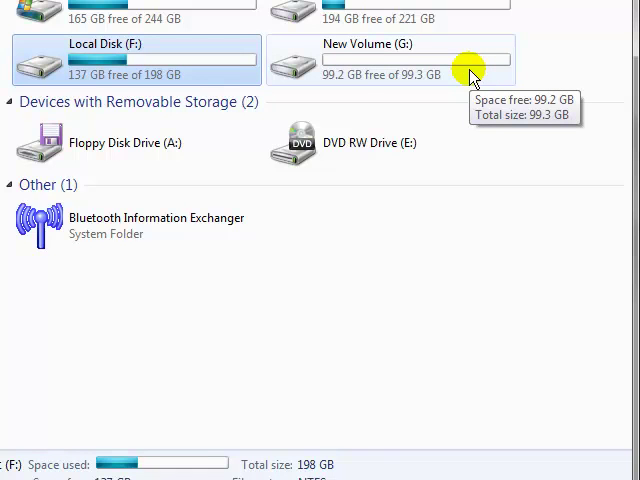
mouse_move(404, 64)
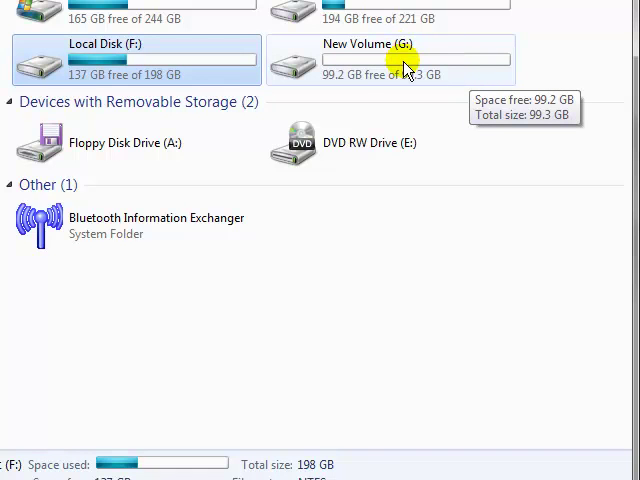
mouse_move(184, 88)
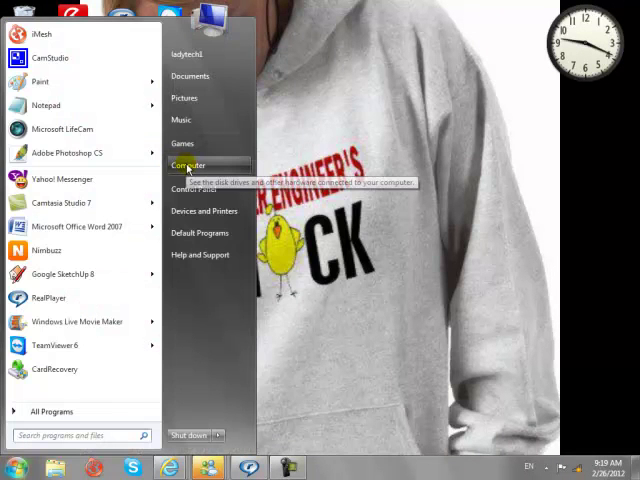
Launch Computer Management via Manage and select Disk Management under Storage
right_click(188, 164)
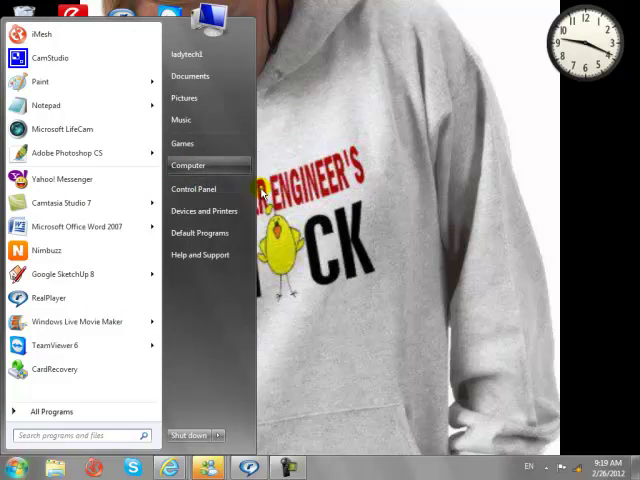
click(188, 164)
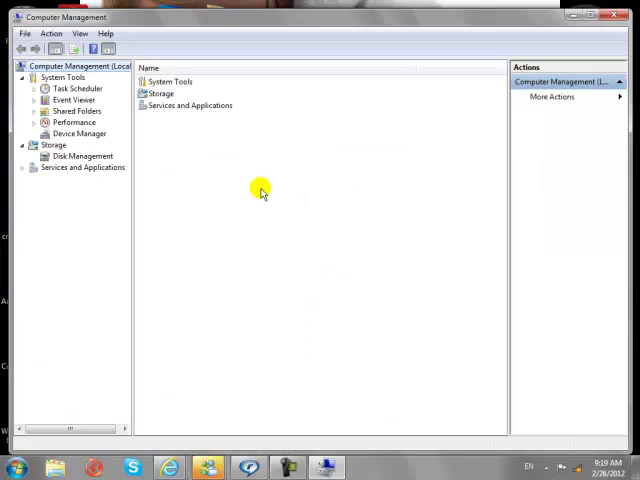
mouse_move(200, 196)
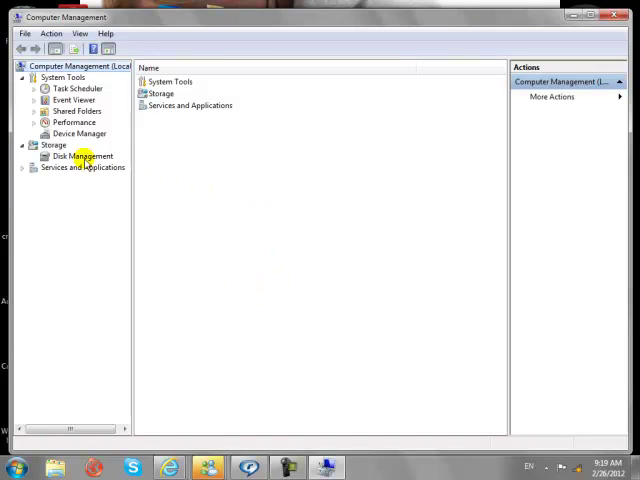
click(82, 156)
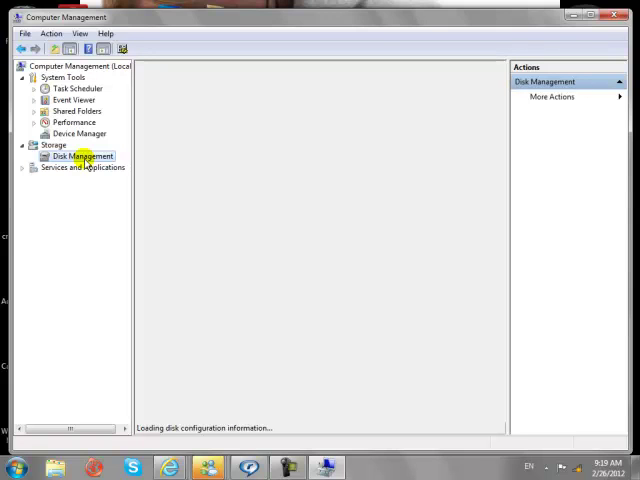
mouse_move(274, 280)
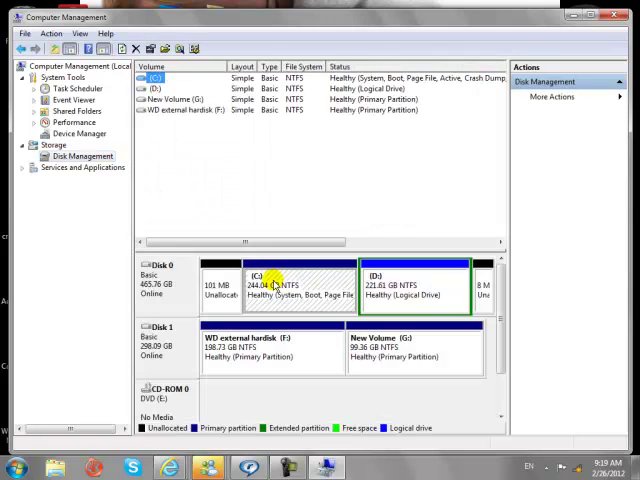
mouse_move(184, 78)
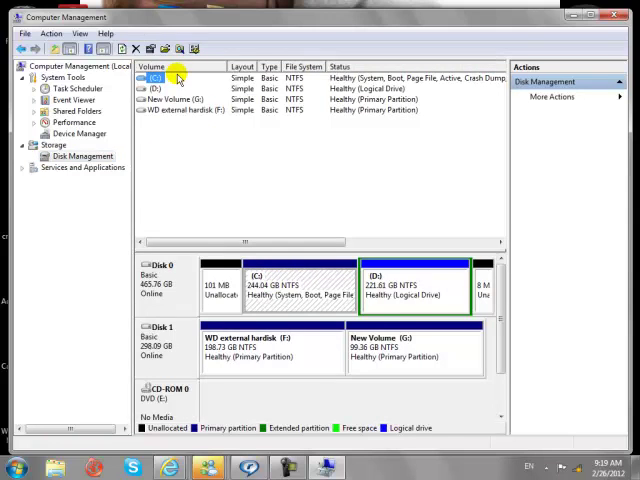
mouse_move(170, 104)
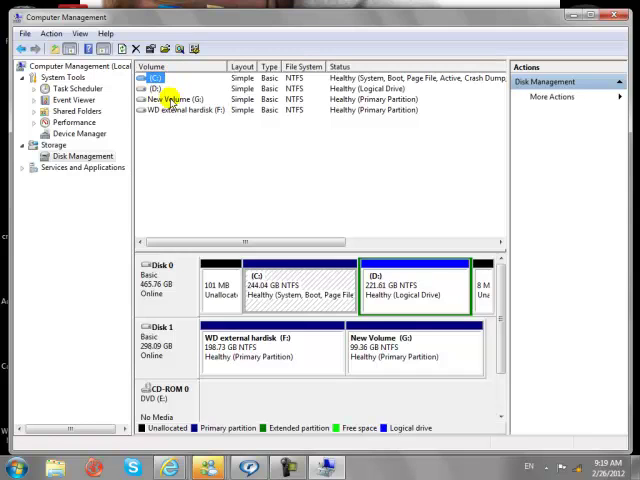
mouse_move(164, 302)
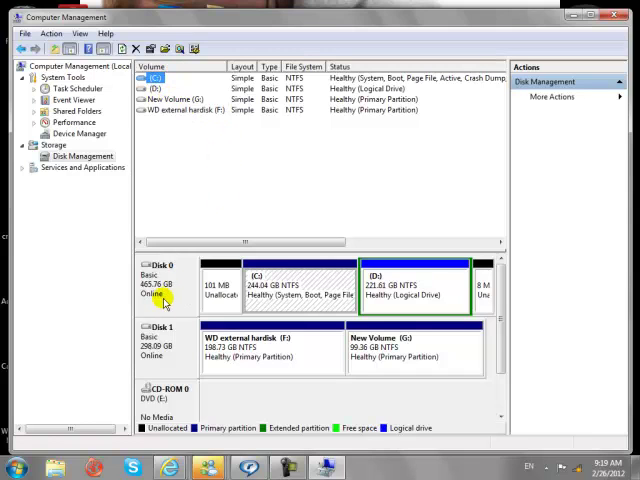
mouse_move(310, 348)
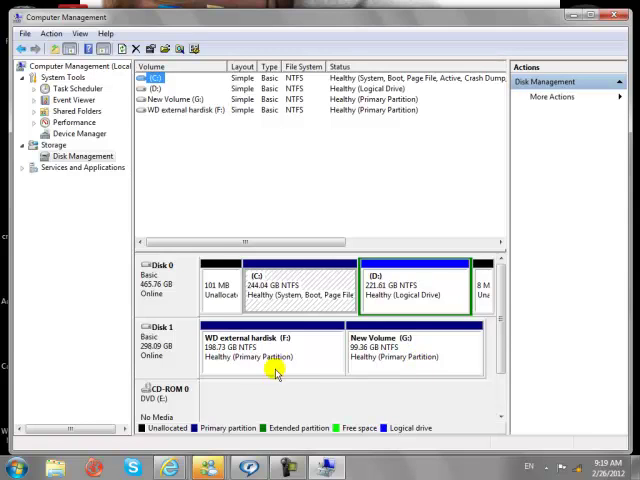
mouse_move(400, 400)
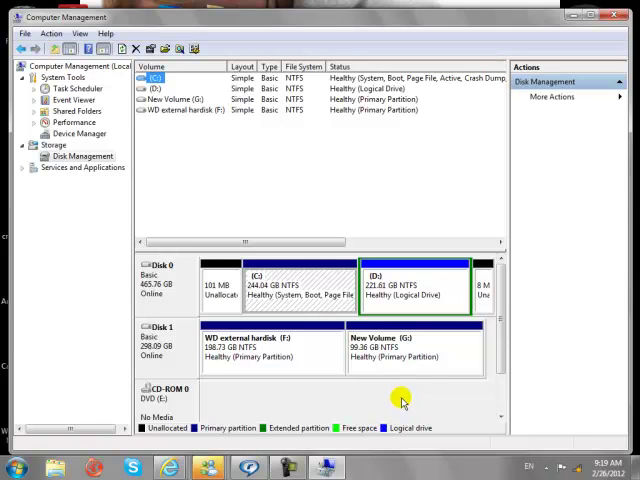
mouse_move(382, 368)
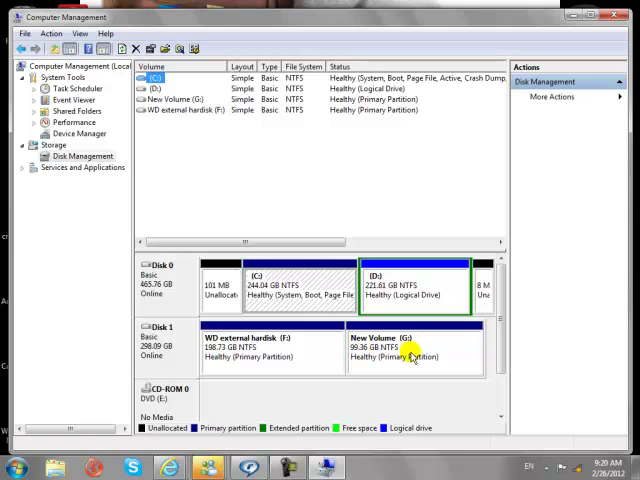
Delete New Volume G on Disk 1, confirming with Yes, leaving unallocated space
right_click(412, 356)
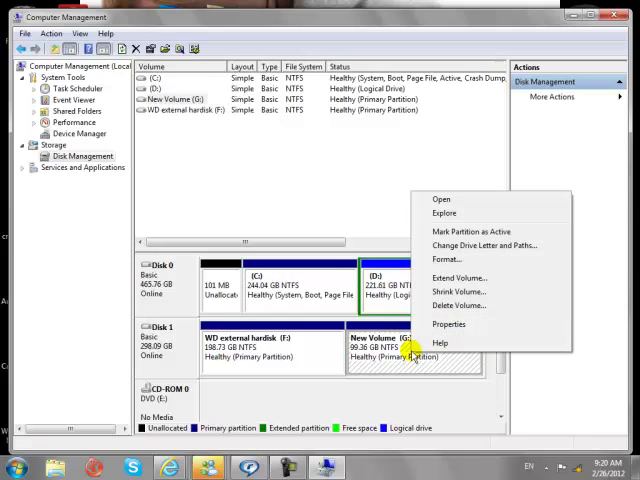
mouse_move(450, 304)
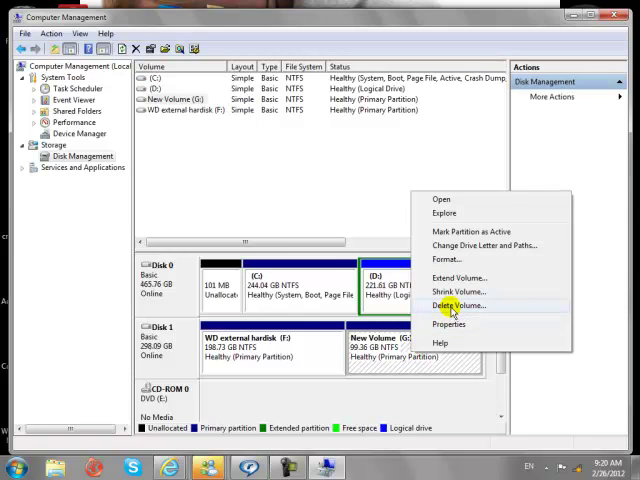
click(456, 304)
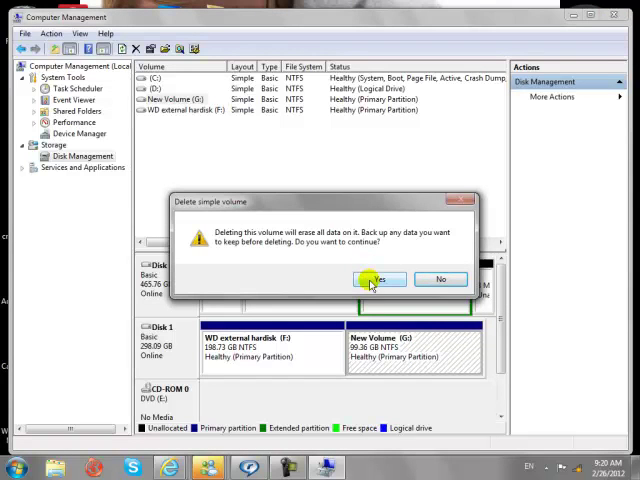
click(378, 278)
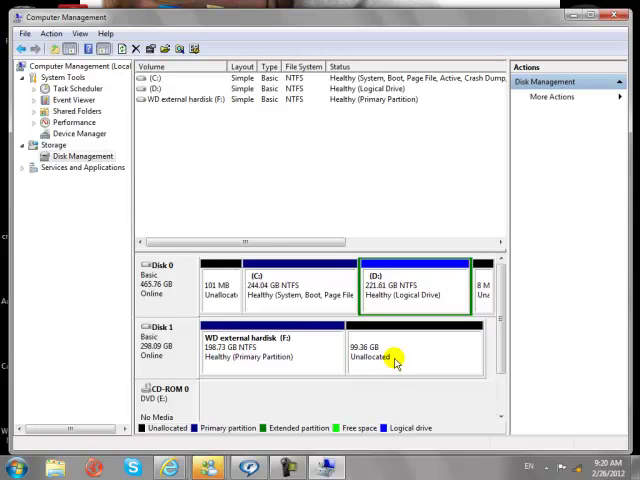
mouse_move(402, 368)
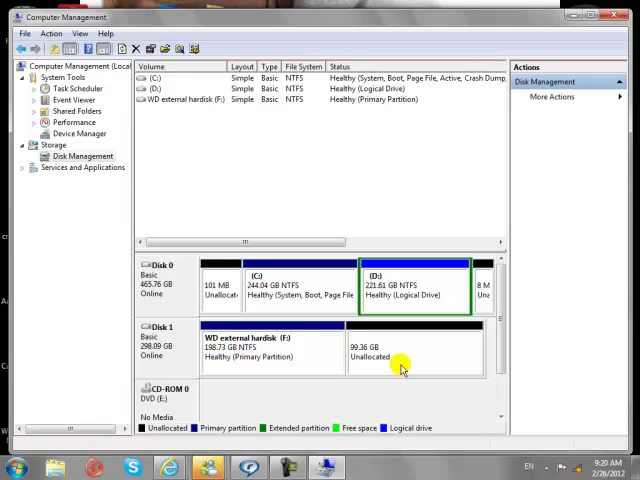
mouse_move(416, 360)
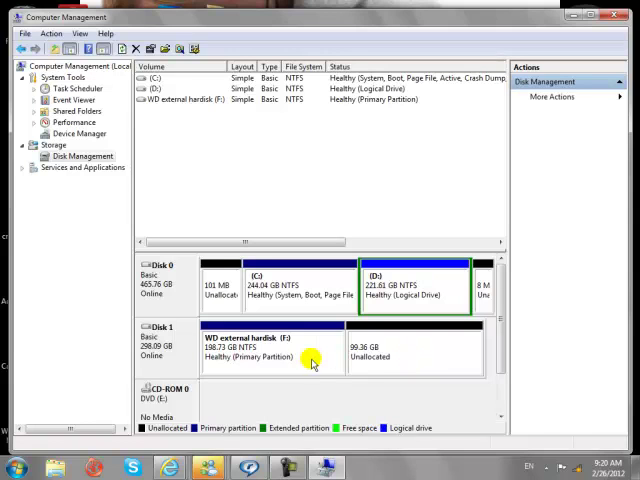
Extend the F volume through the wizard to use all unallocated space, reaching 298.73 GB
right_click(290, 358)
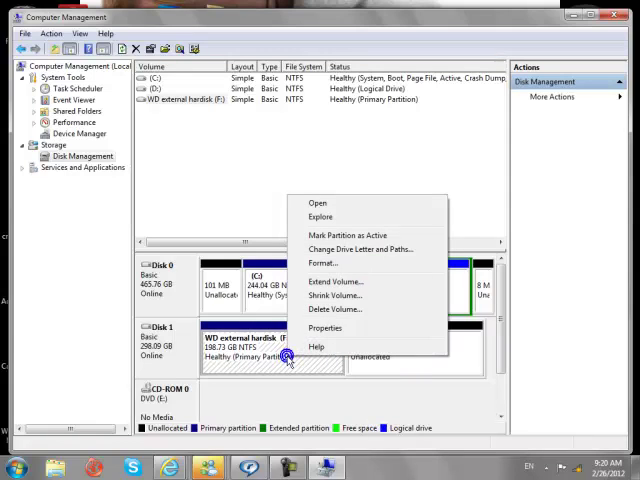
mouse_move(334, 296)
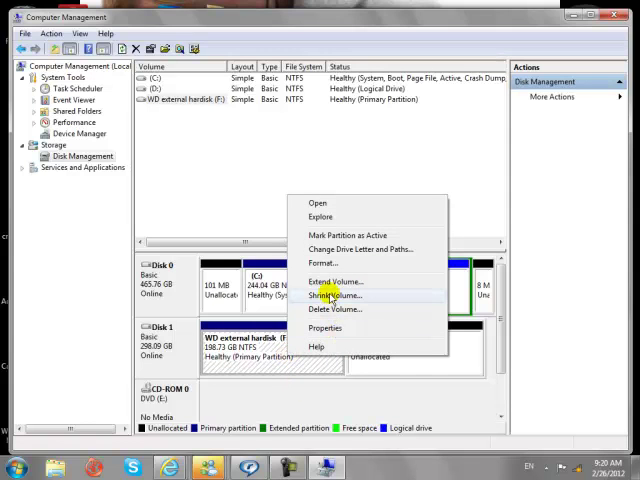
mouse_move(336, 280)
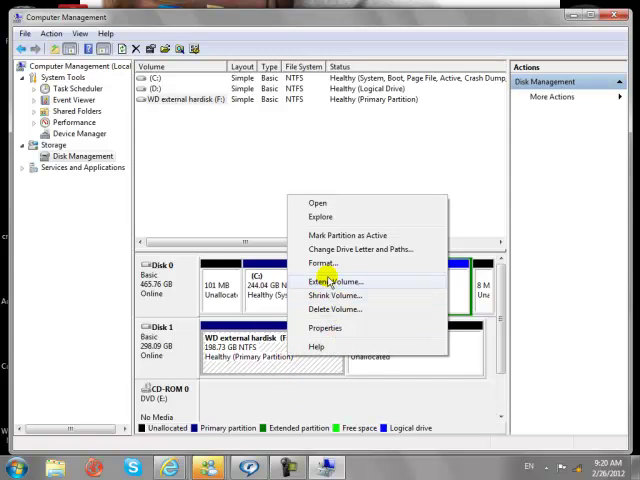
click(332, 280)
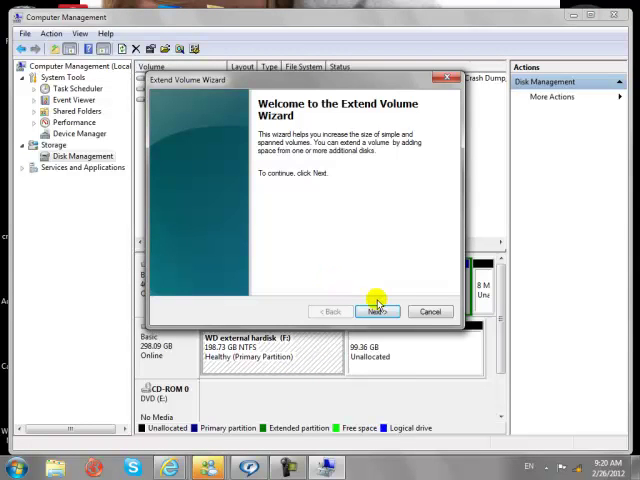
click(376, 312)
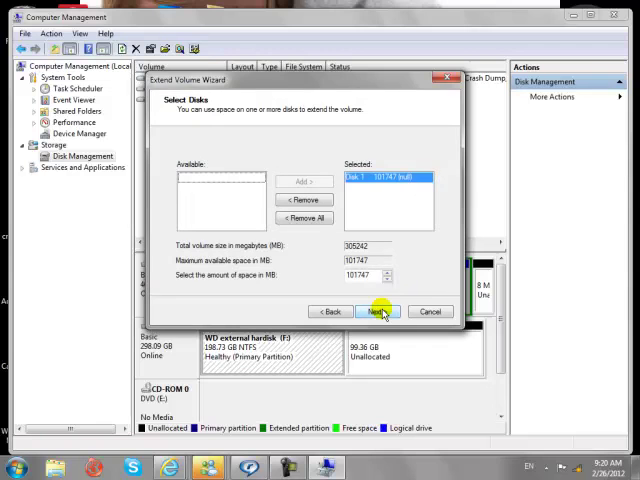
click(378, 312)
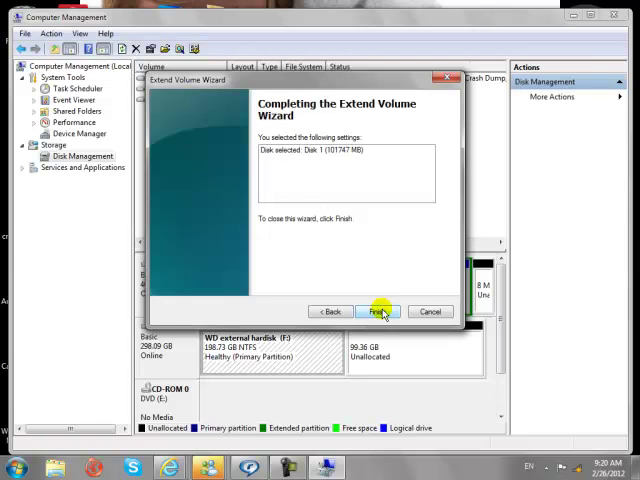
click(376, 312)
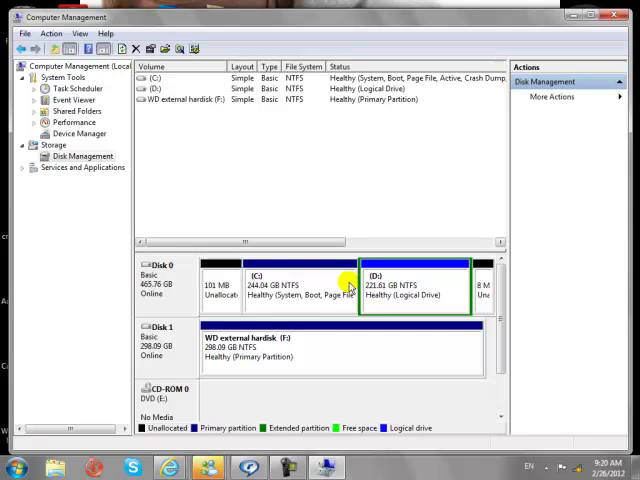
mouse_move(384, 376)
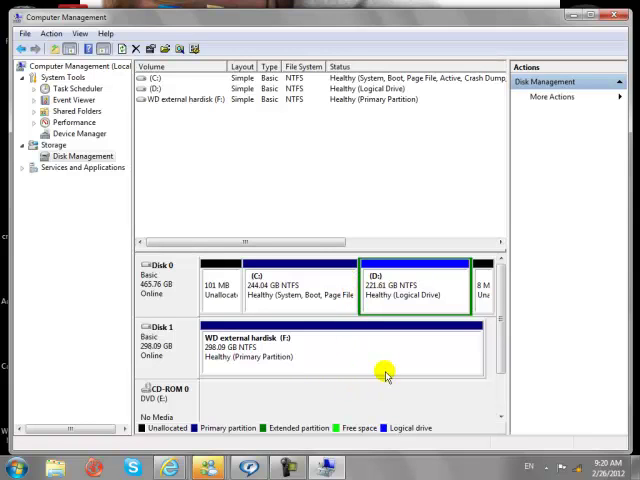
mouse_move(404, 356)
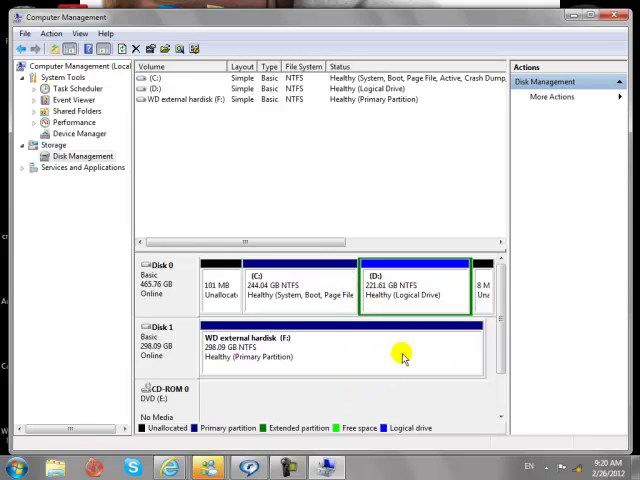
mouse_move(368, 346)
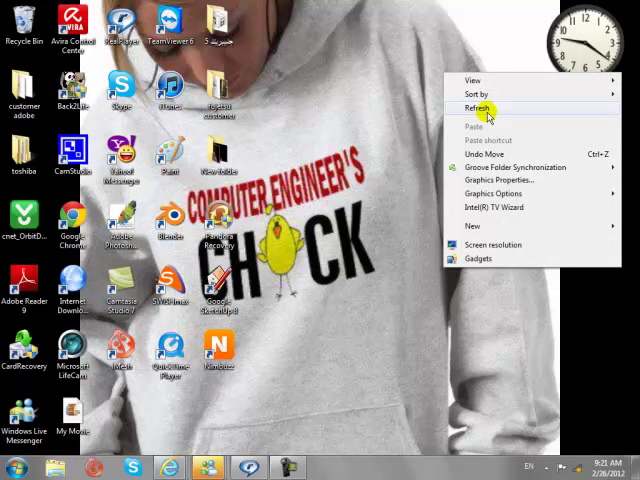
Reopen the Computer drive overview to confirm G is gone and F is enlarged
click(10, 468)
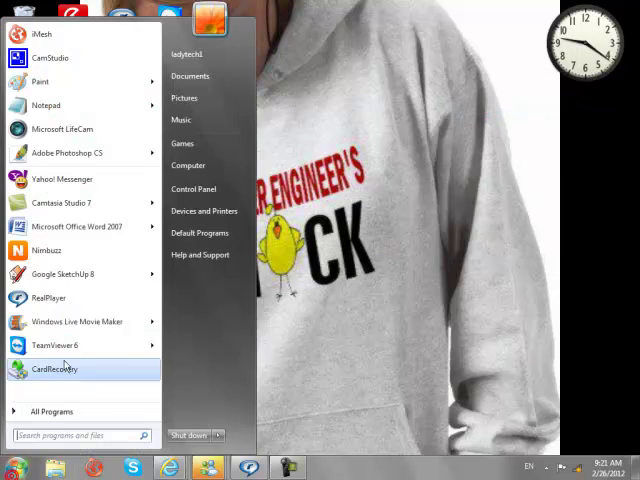
click(188, 164)
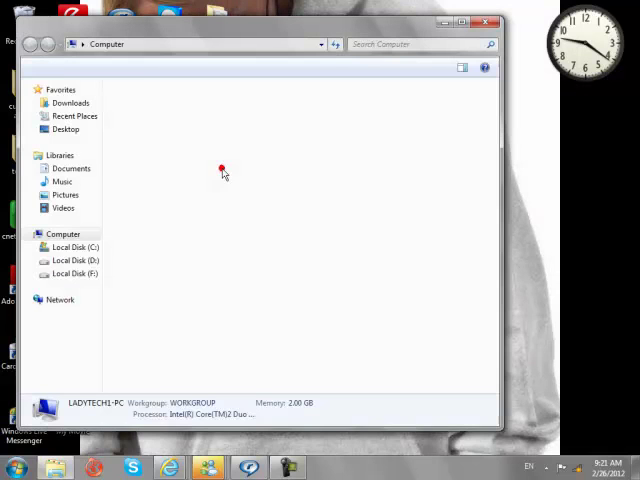
click(64, 232)
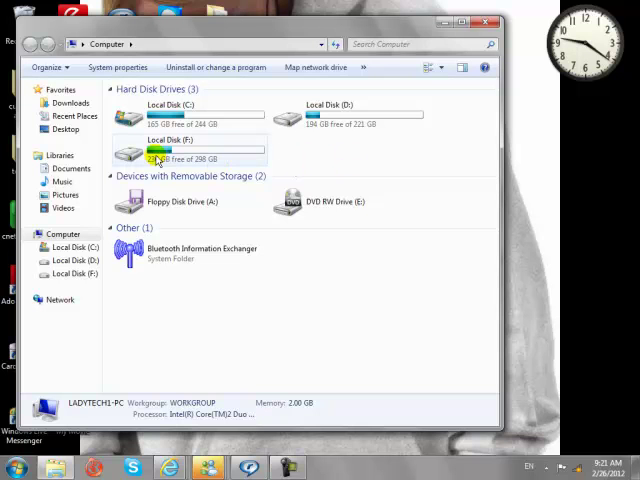
mouse_move(250, 156)
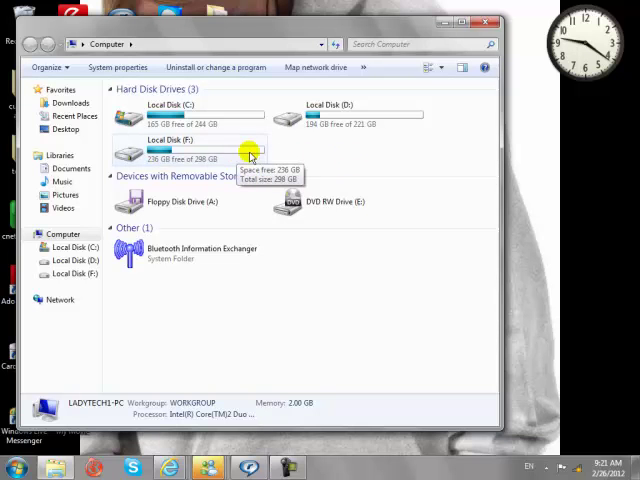